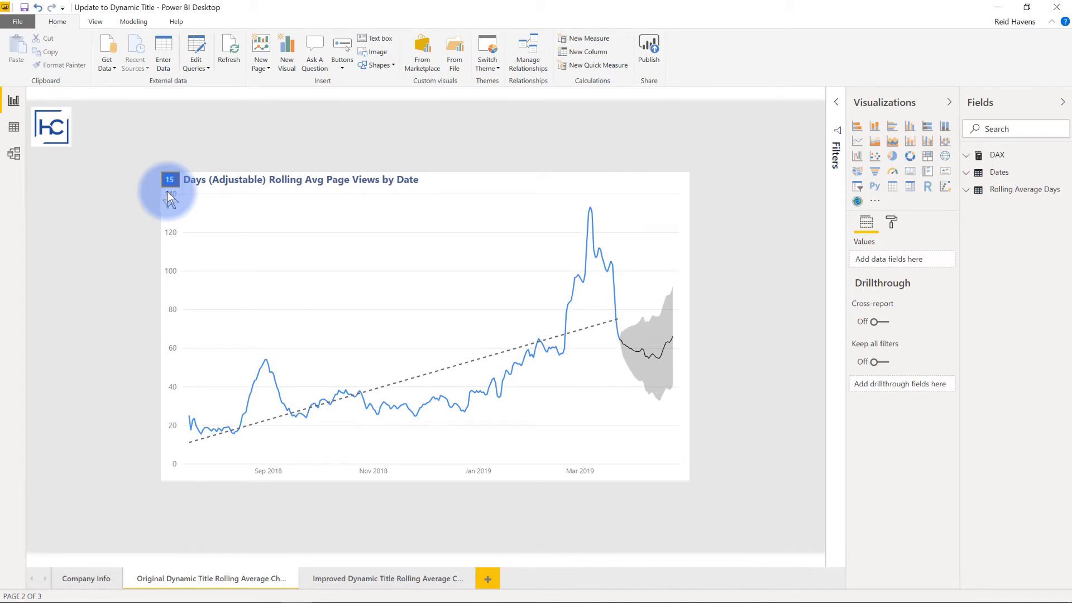
Step: On the original page, try the 30-day window, revert to 15 days, and check the chart in focus mode
left_click(168, 179)
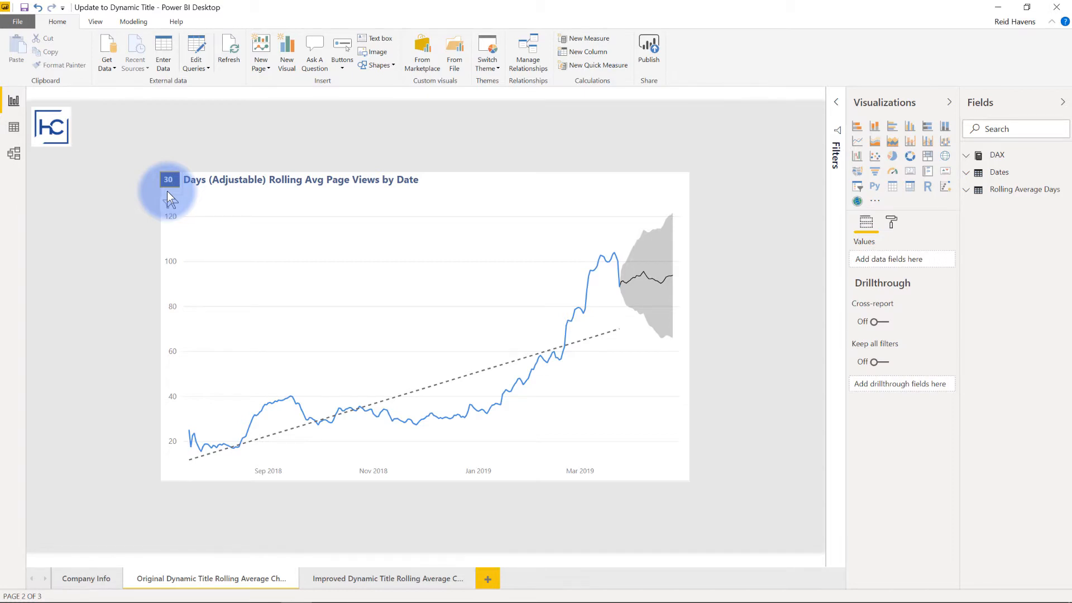
left_click(169, 179)
type("15")
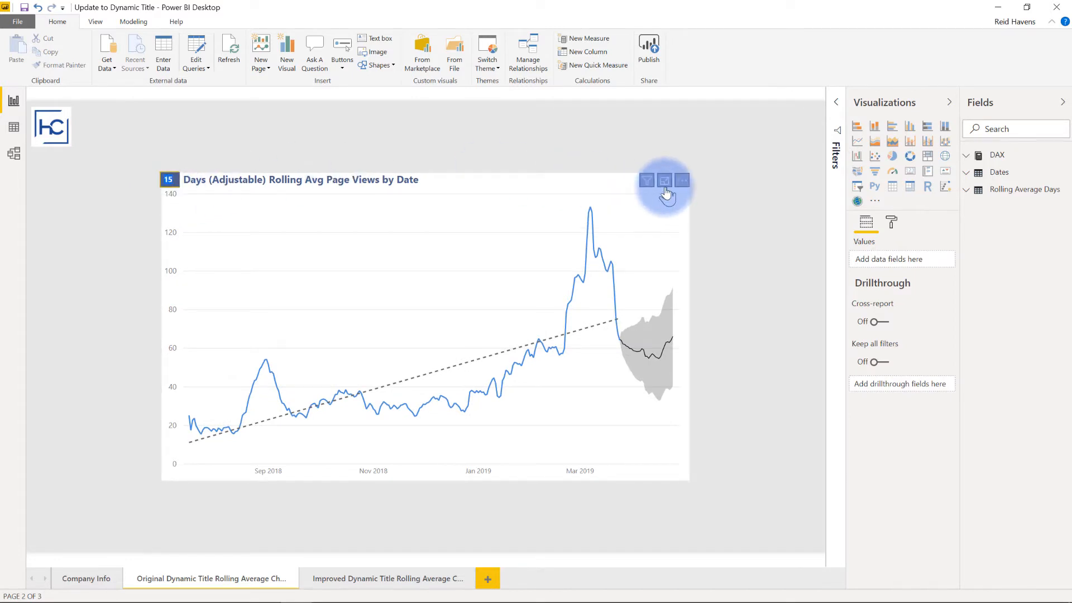
left_click(680, 180)
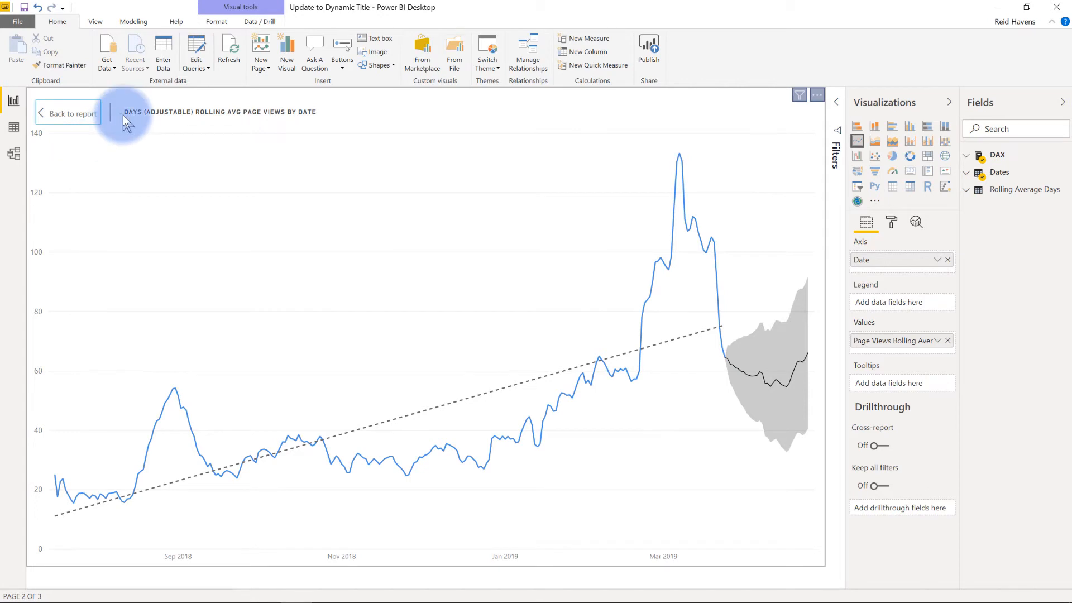
left_click(71, 113)
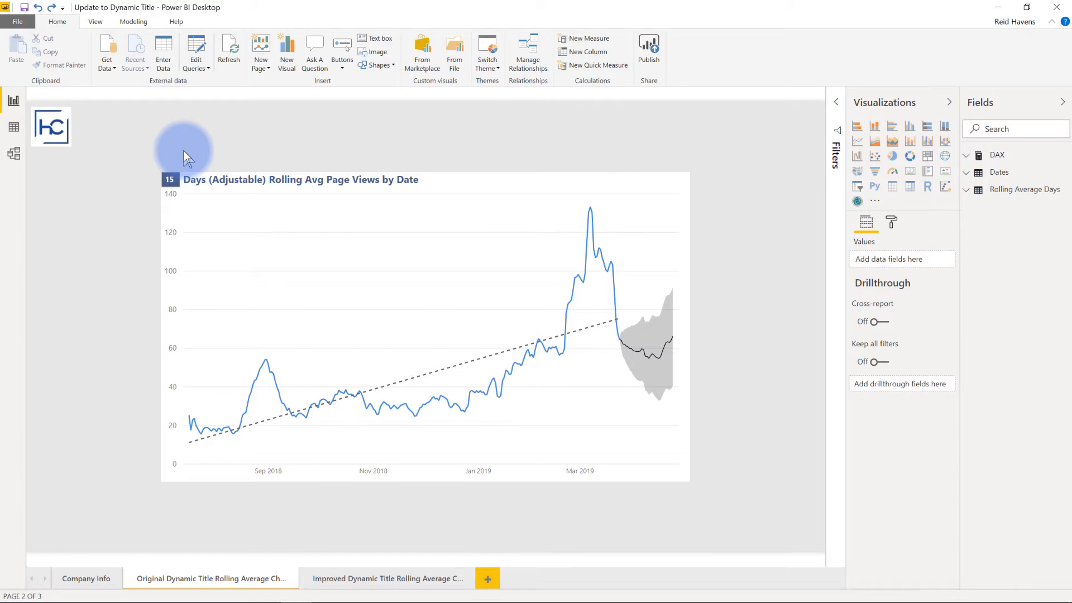
mouse_move(215, 154)
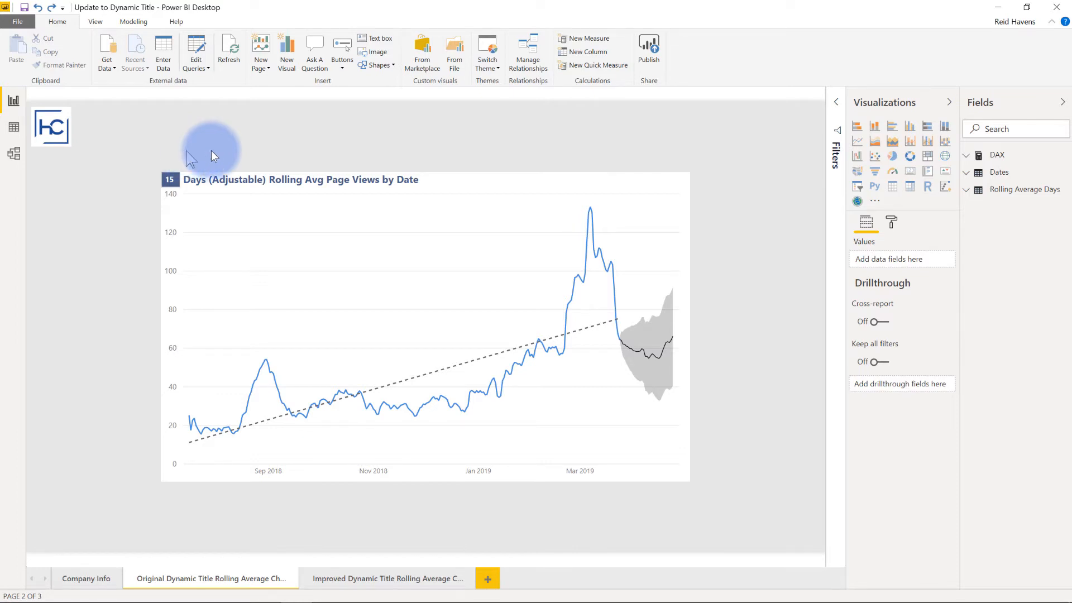
Step: On the Improved page, set the days slicer to 30 so the chart shows a 30-day rolling average
left_click(387, 578)
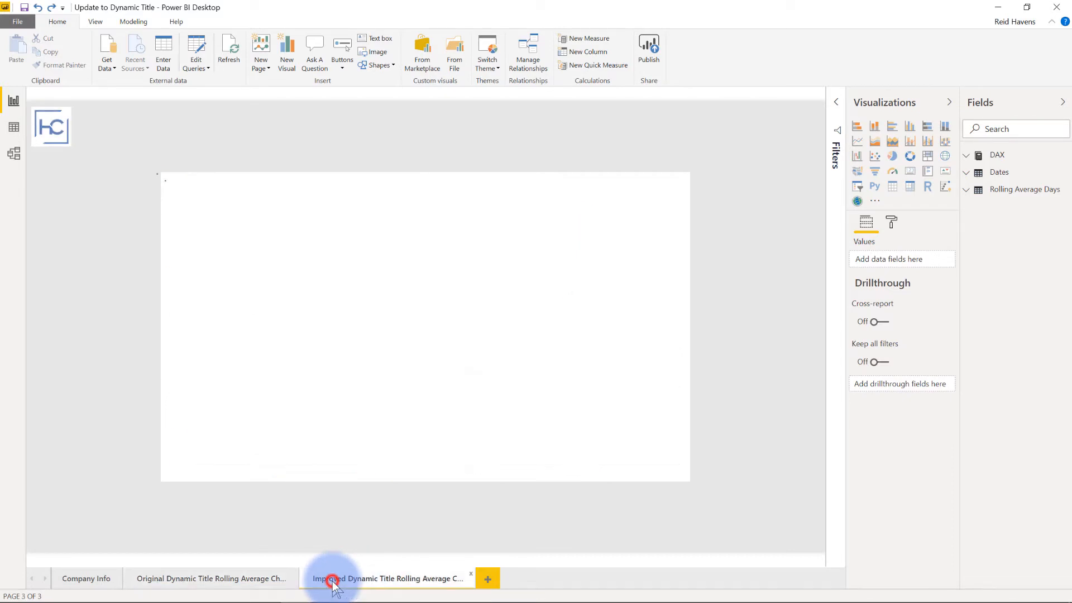
left_click(387, 579)
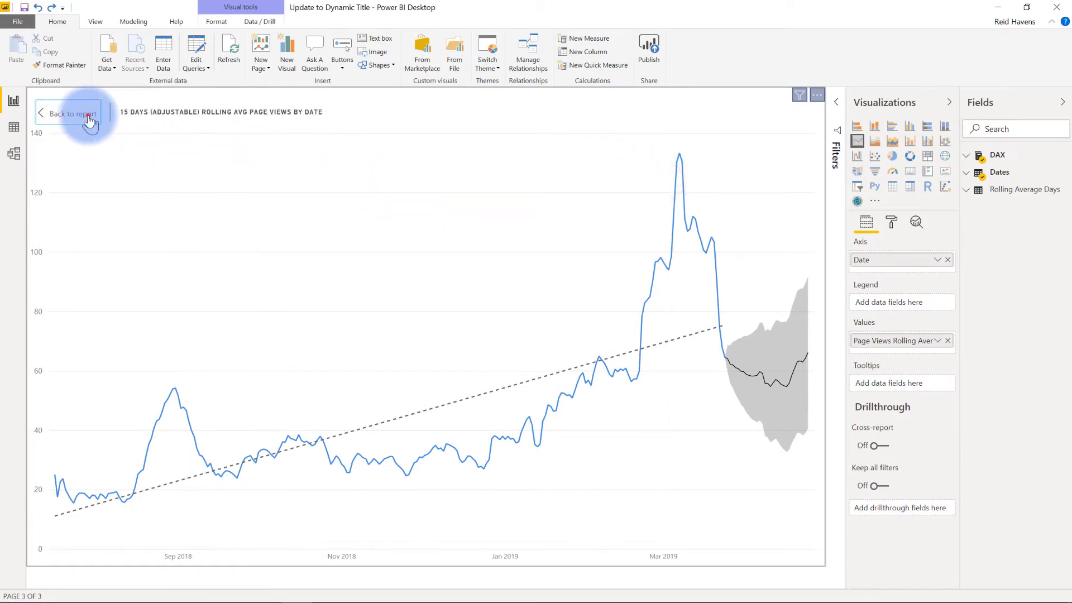
left_click(72, 113)
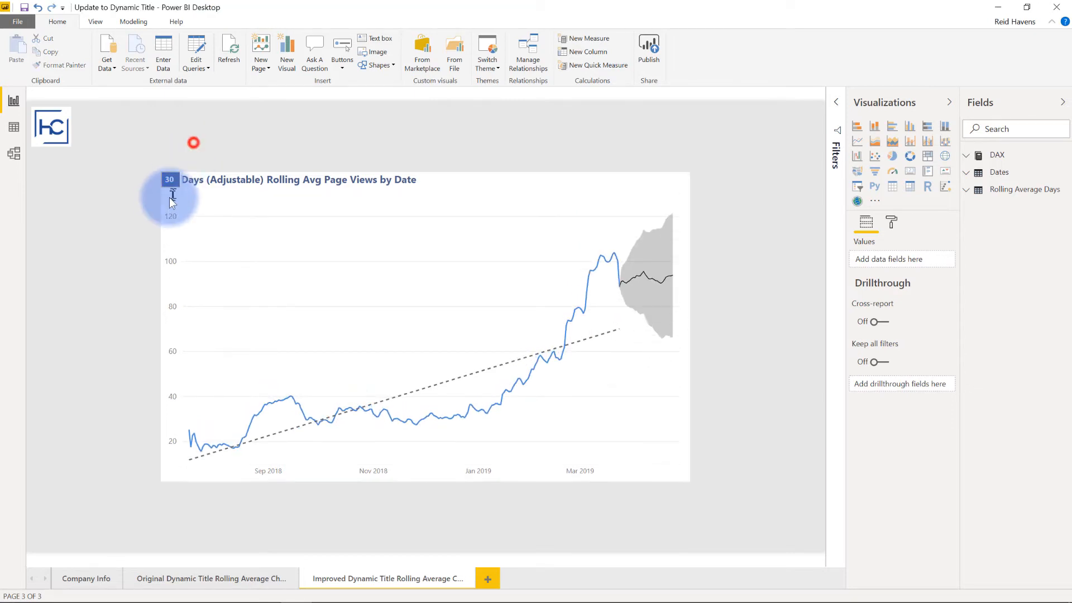
left_click(168, 194)
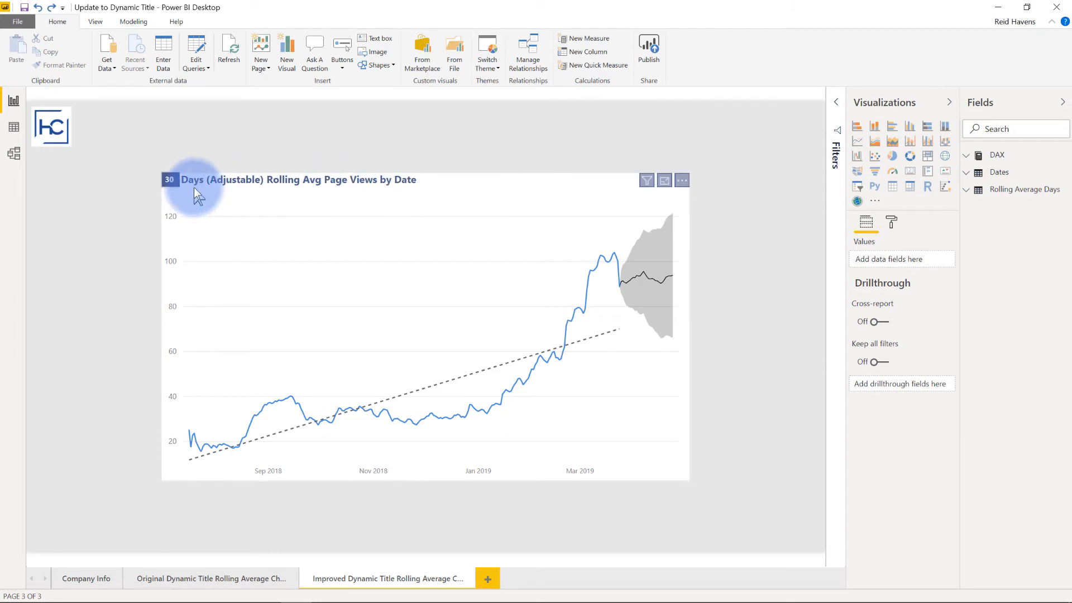
left_click(663, 179)
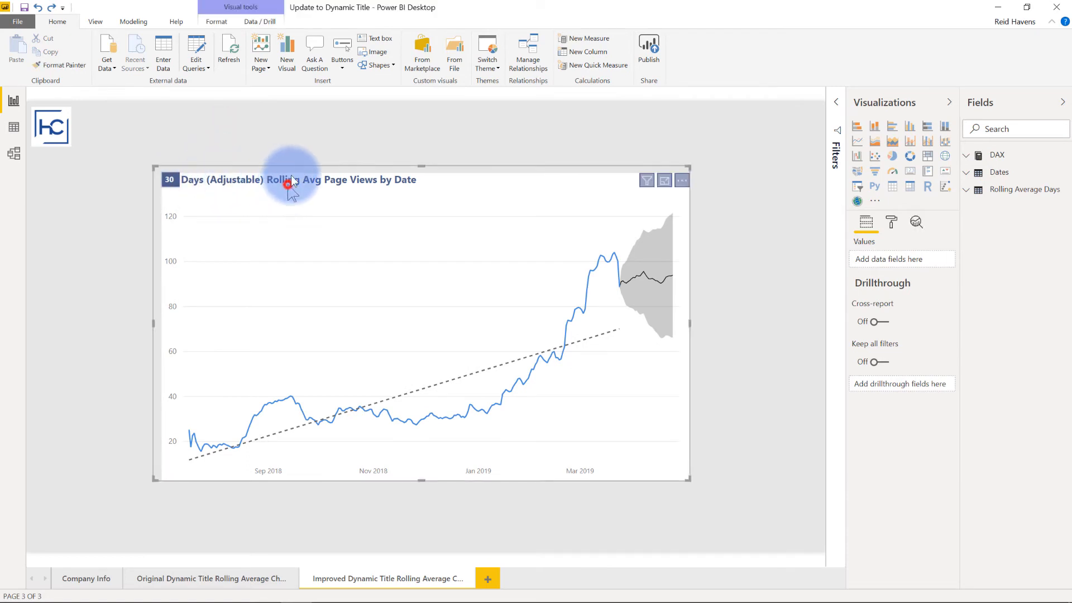
left_click(865, 221)
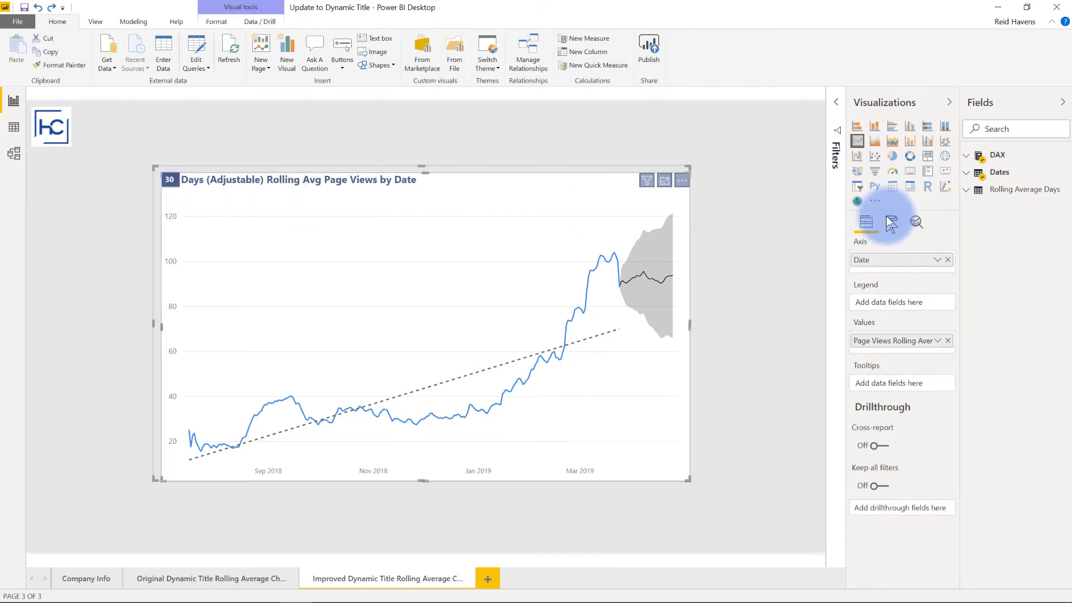
left_click(891, 221)
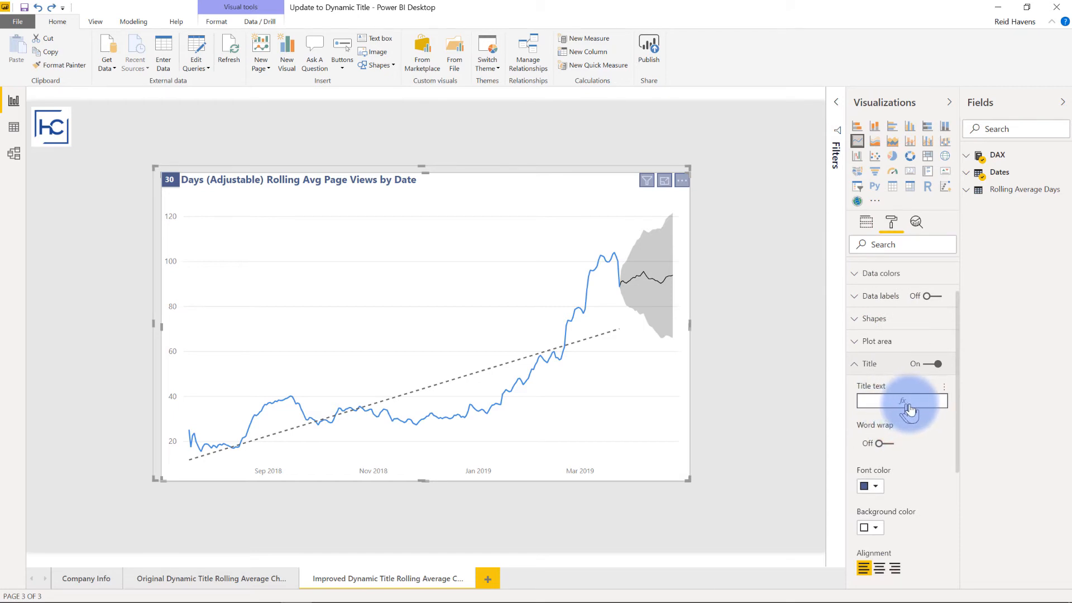
left_click(945, 386)
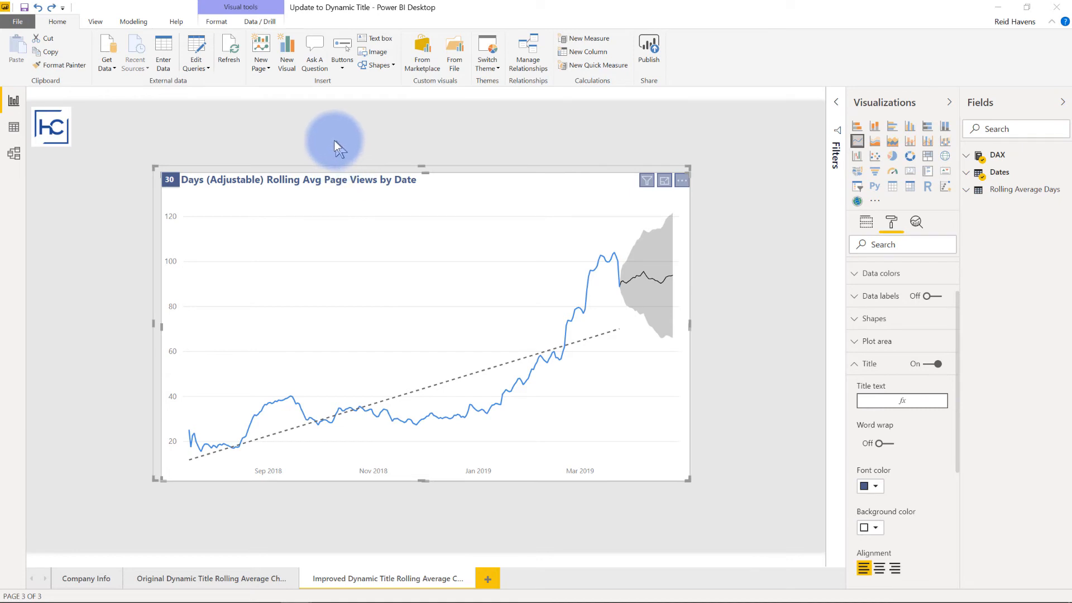
left_click(903, 399)
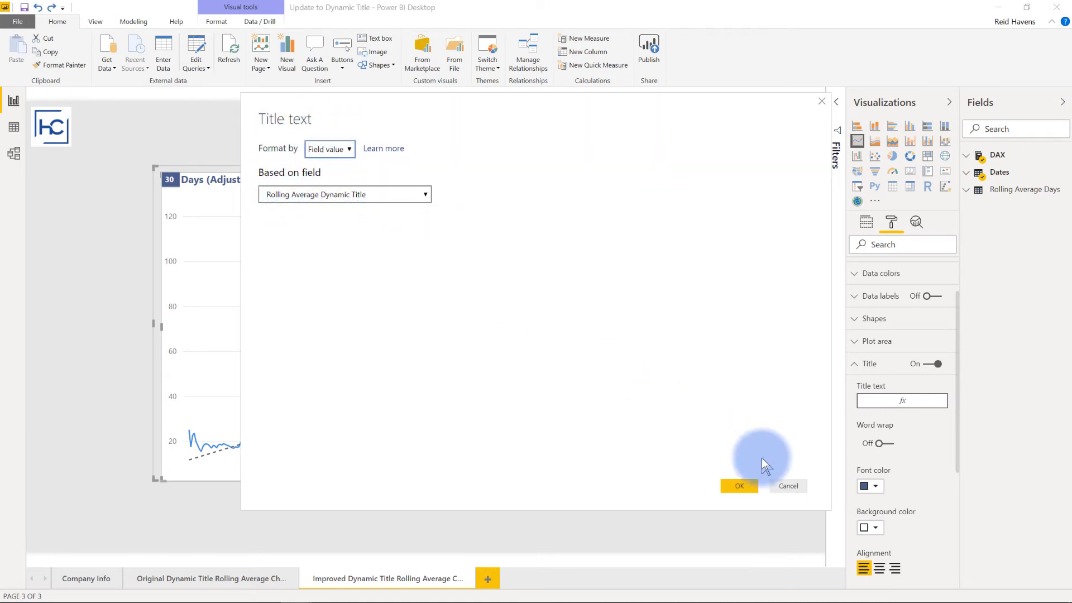
left_click(738, 485)
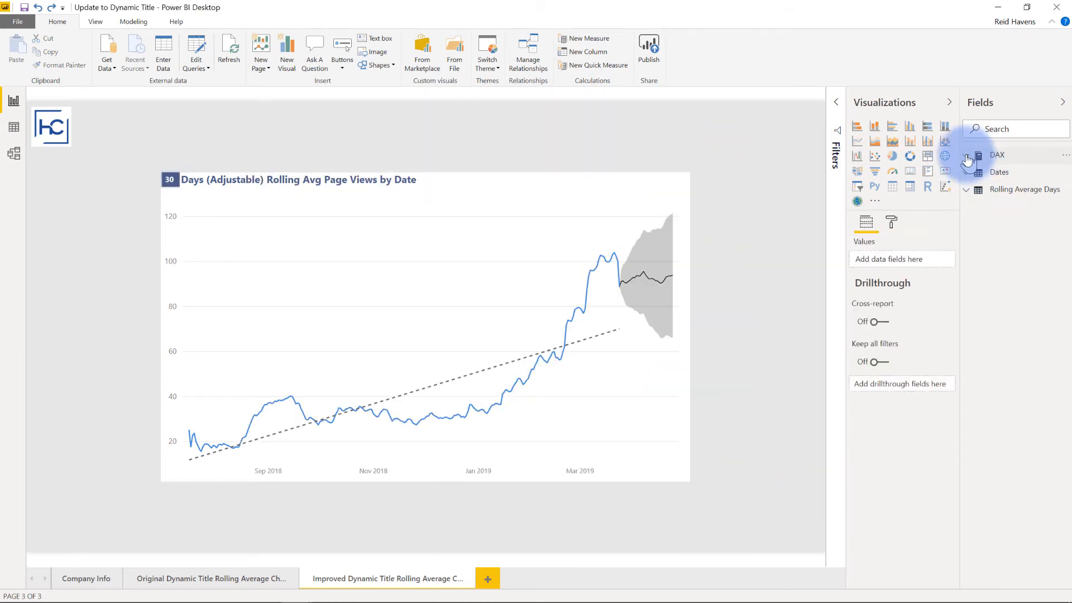
Step: Expand the DAX table's measures and confirm the chart title reads '30 Days (Adjustable) Rolling Avg Page Views by Date'
left_click(966, 154)
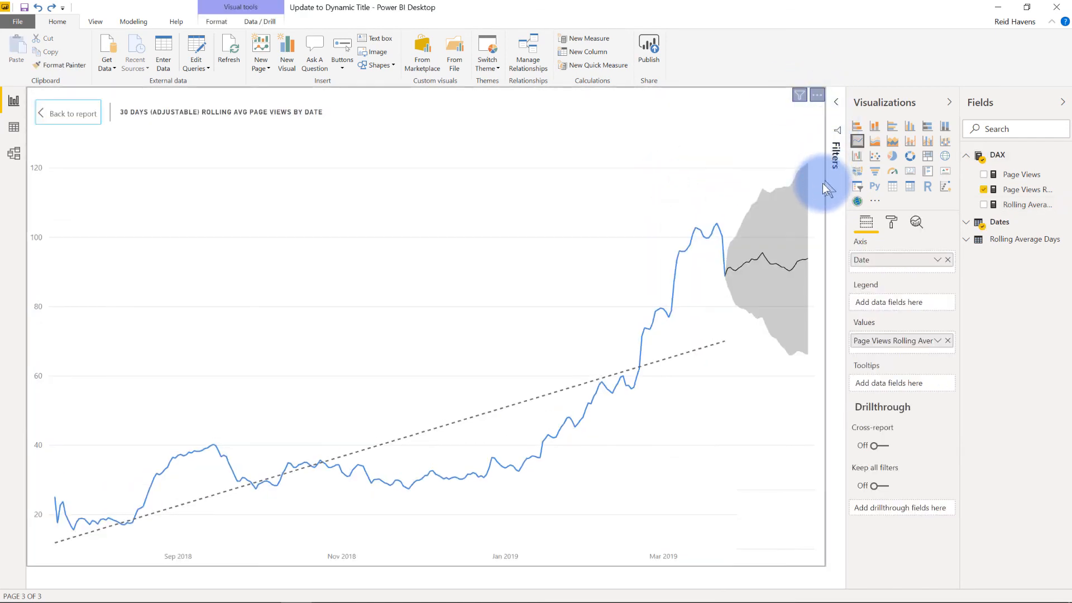
left_click(67, 113)
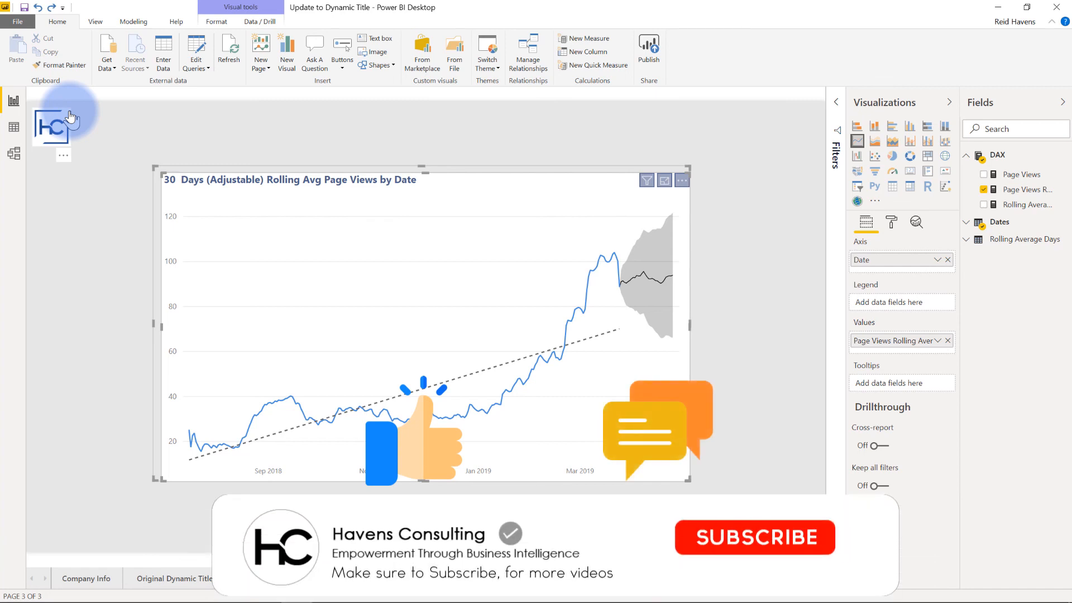
left_click(754, 537)
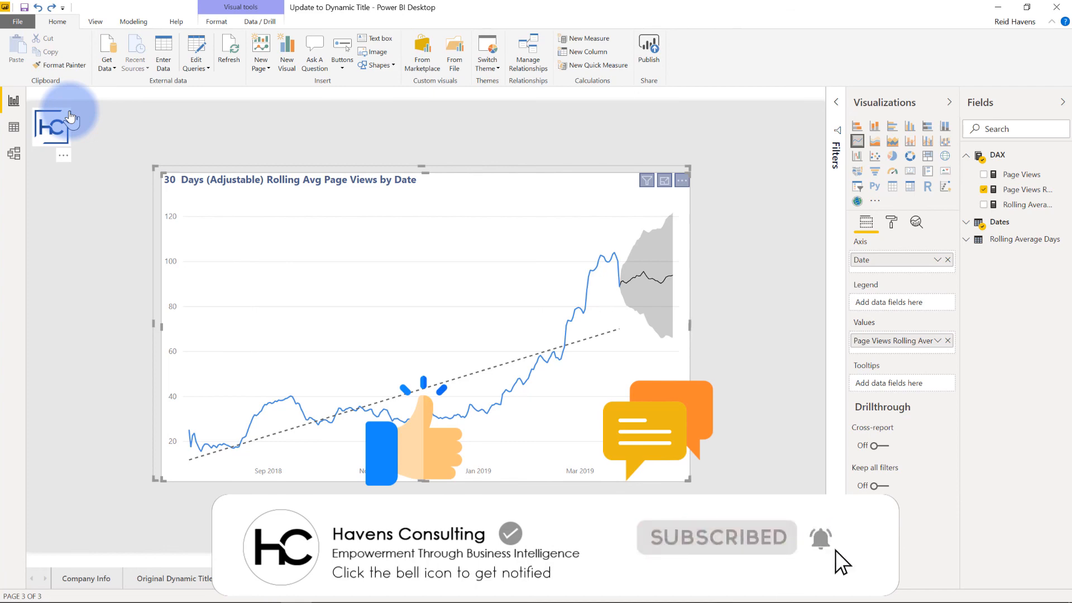